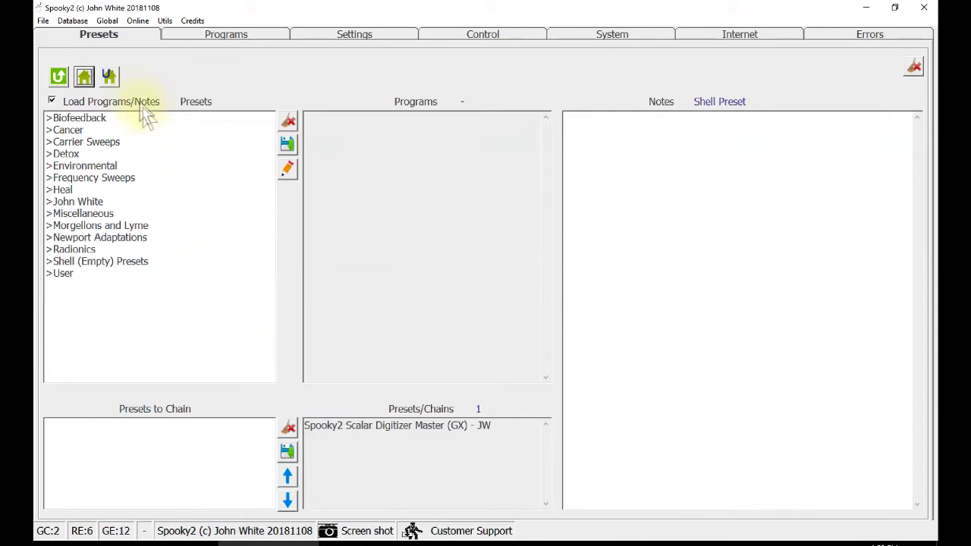
pyautogui.moveTo(104, 46)
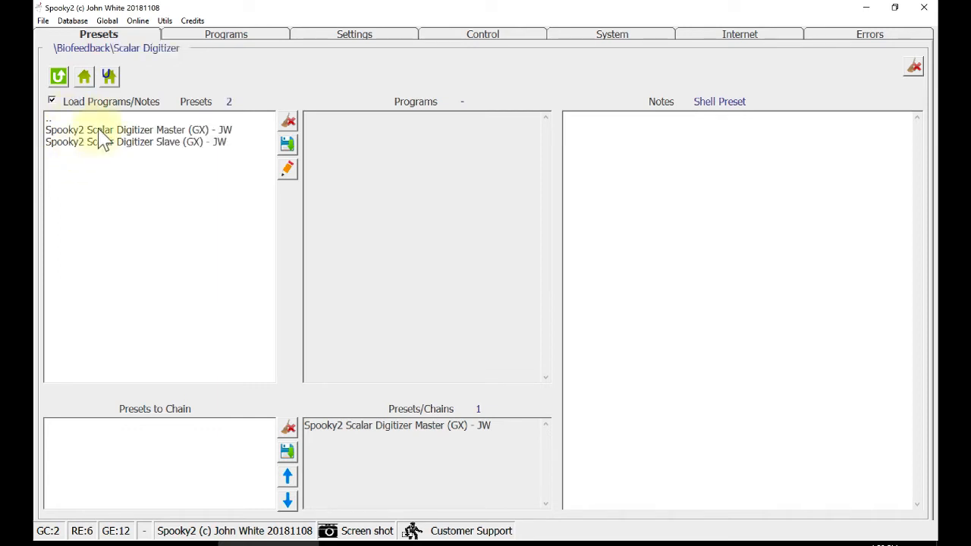
# - Select the Scalar Digitizer Master preset, then switch to the Scalar Digitizer Slave (GX) - JW preset
pyautogui.click(139, 131)
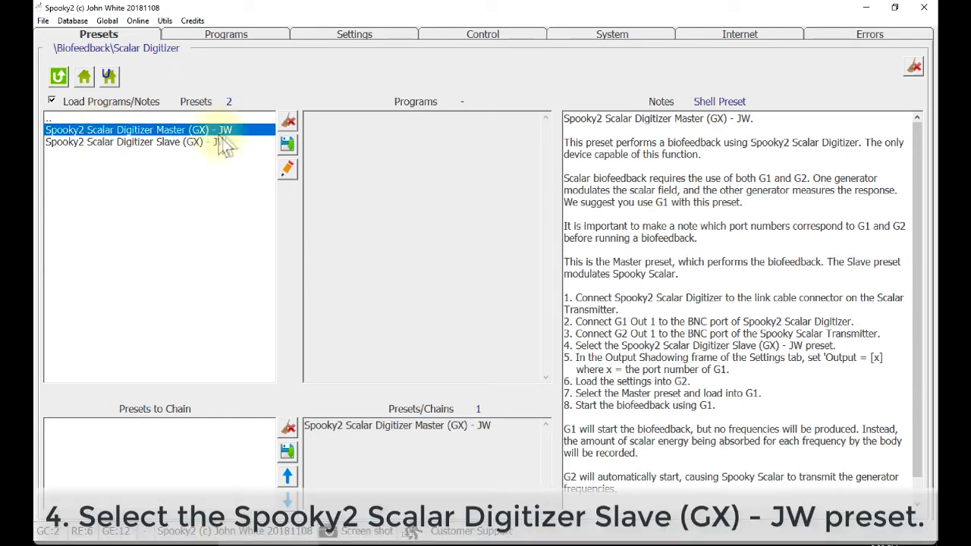
pyautogui.moveTo(182, 152)
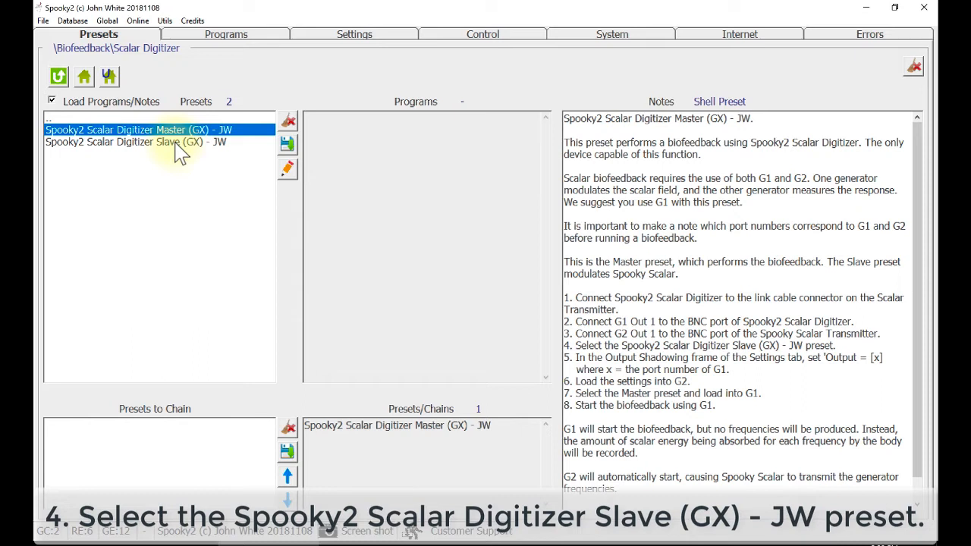
pyautogui.click(137, 143)
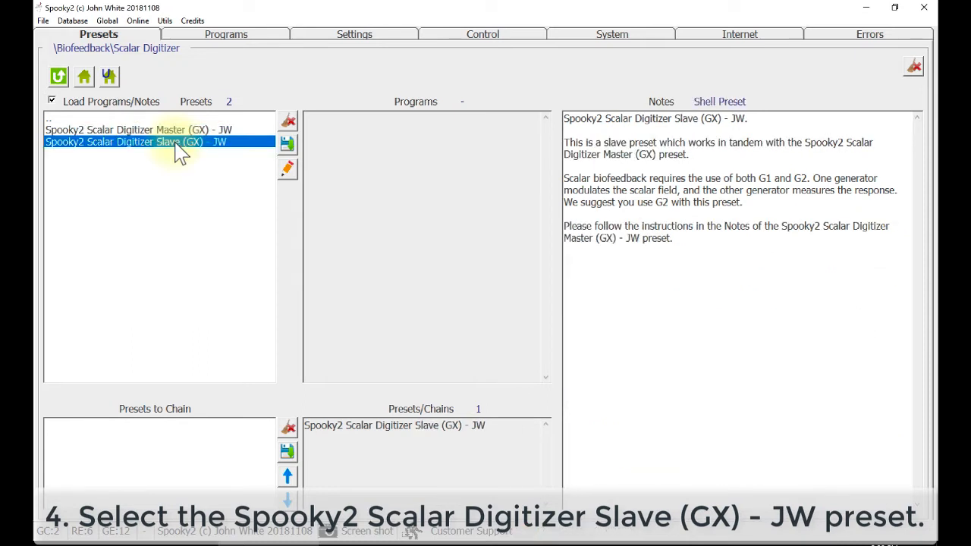
pyautogui.moveTo(319, 53)
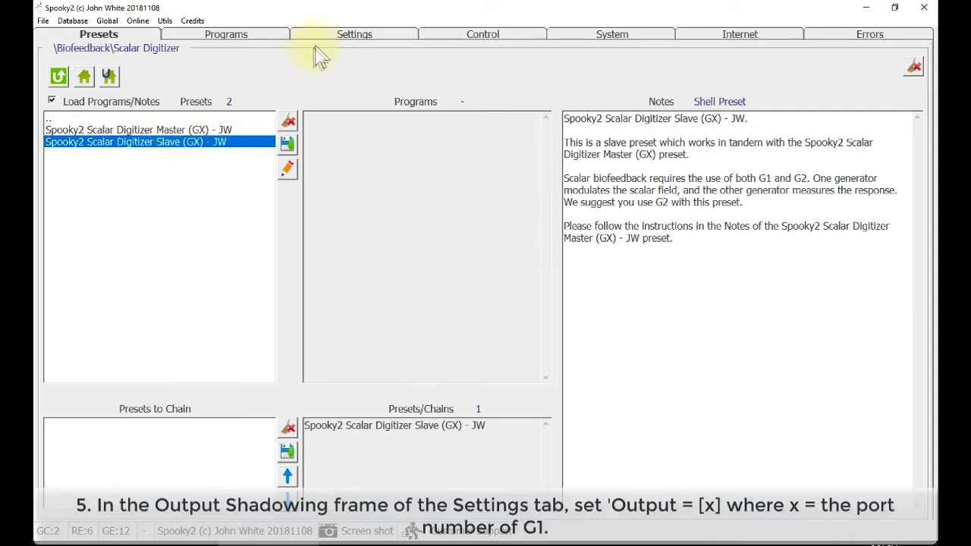
# - In Settings, set the Output Shadowing Output value to 5, G1's port number
pyautogui.click(356, 33)
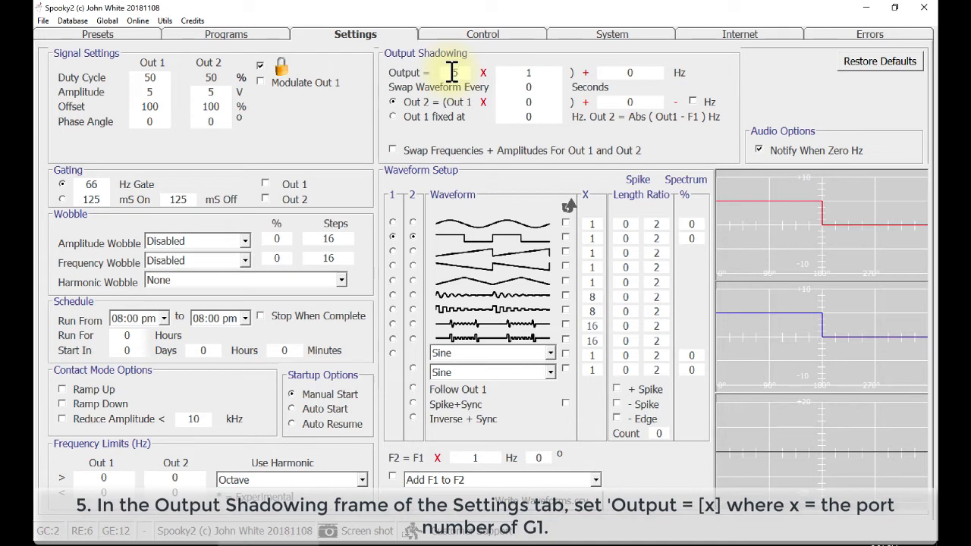
pyautogui.write('5')
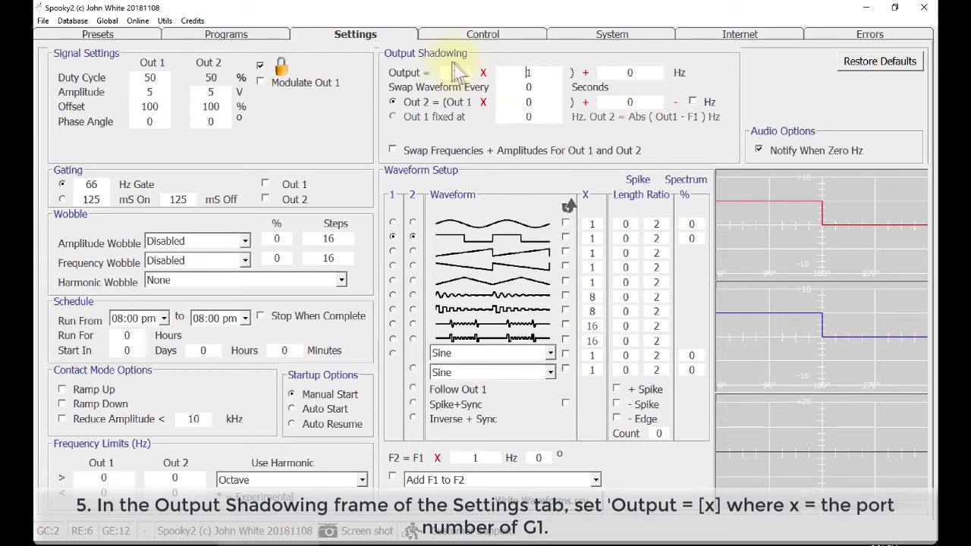
pyautogui.write('5')
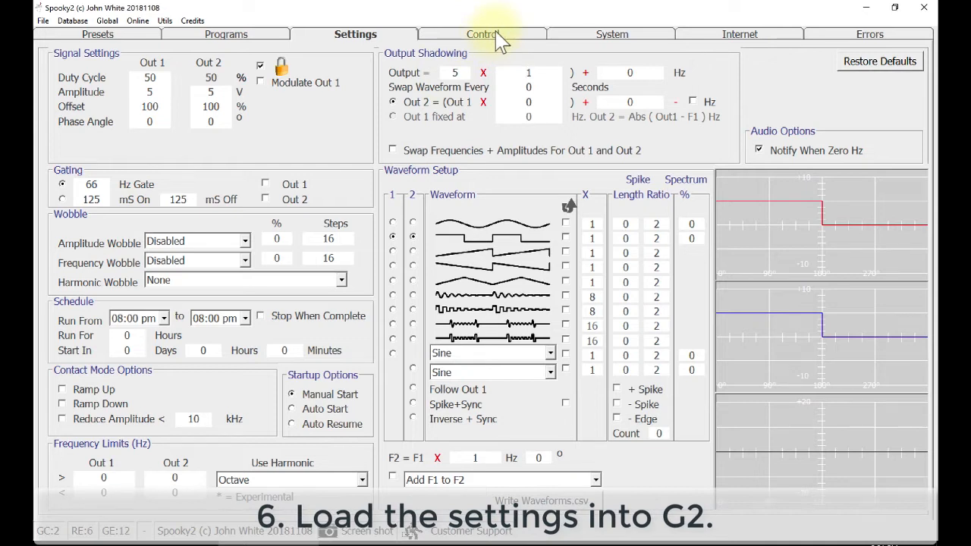
# - Load the Slave preset settings into generator 12 (G2) from the Control view
pyautogui.click(483, 34)
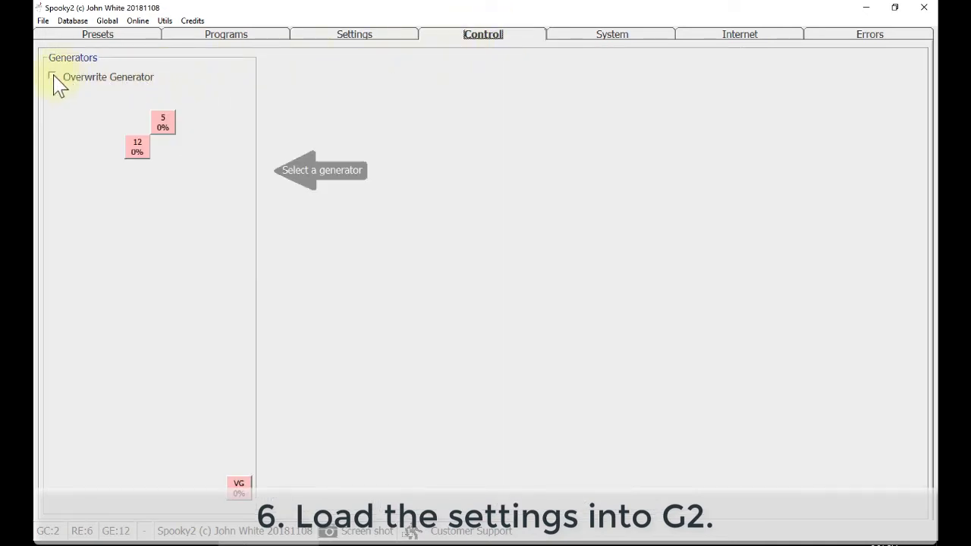
pyautogui.click(137, 145)
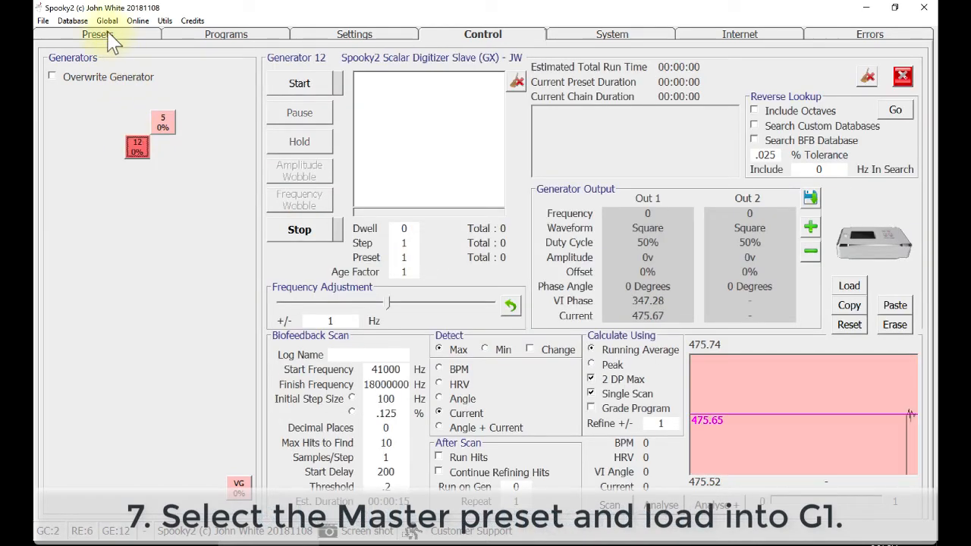
# - Return to Presets and select the Scalar Digitizer Master (GX) - JW preset
pyautogui.click(94, 33)
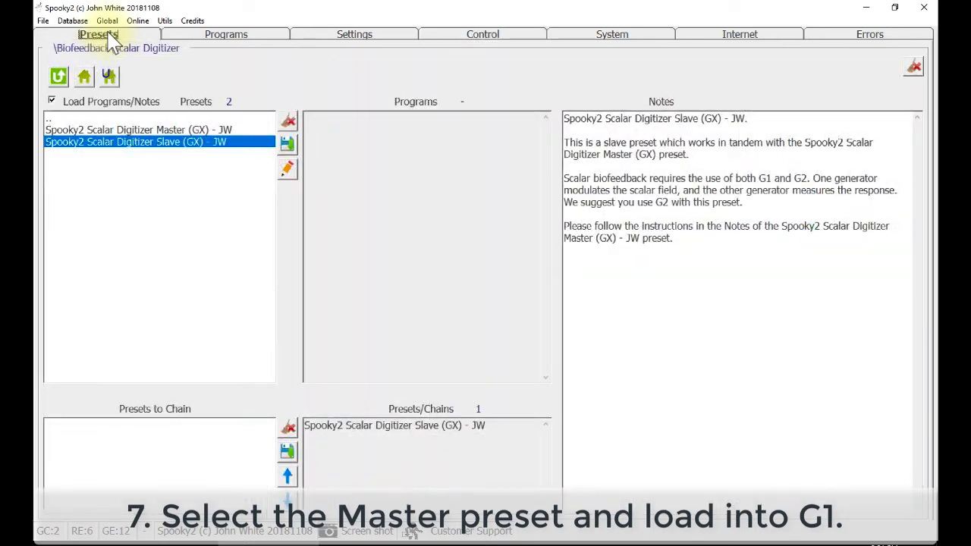
pyautogui.click(140, 129)
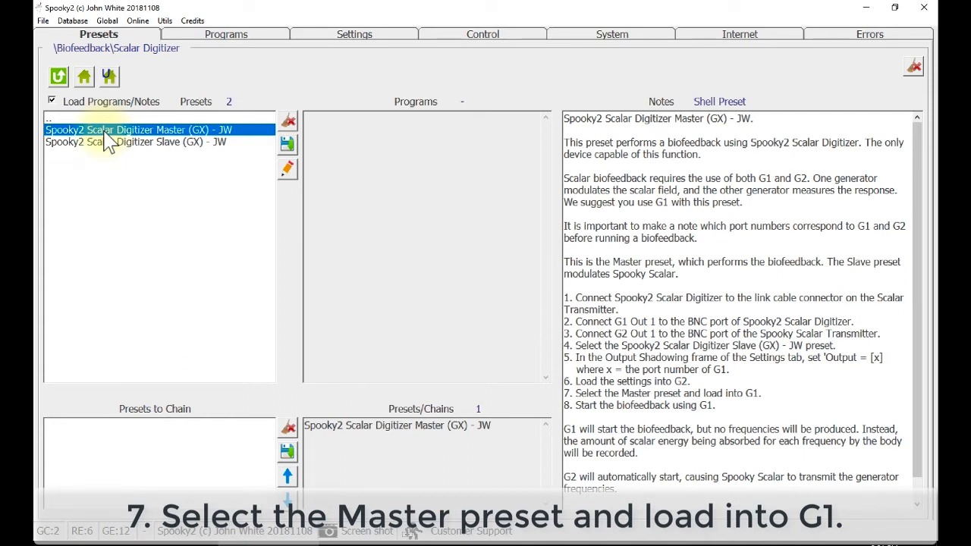
pyautogui.moveTo(437, 42)
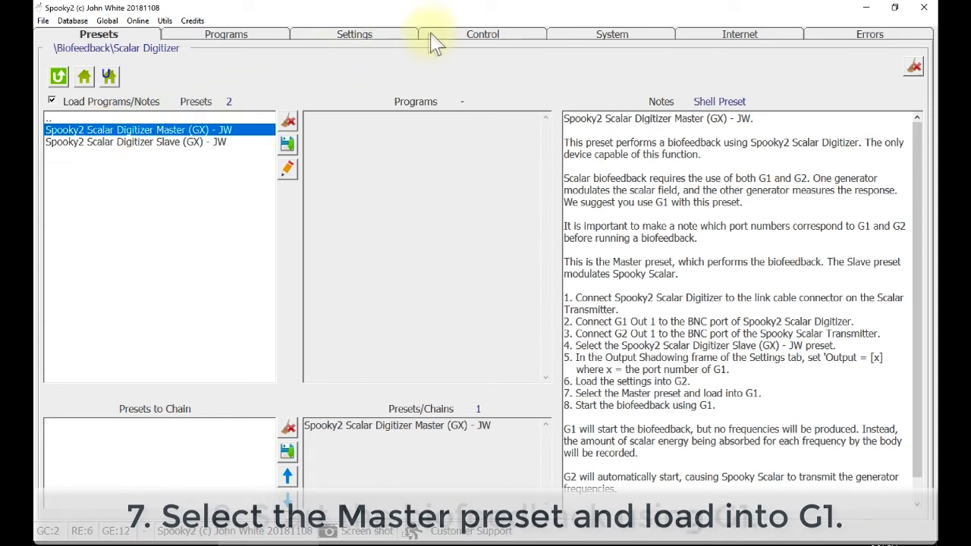
# - Load the Master preset onto generator 5 (G1) and start its biofeedback scan
pyautogui.click(482, 33)
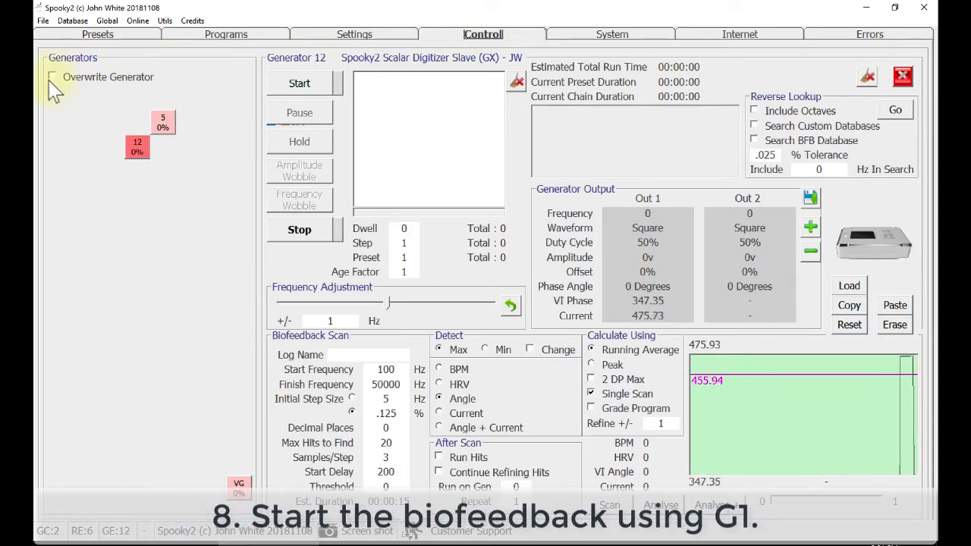
pyautogui.click(164, 125)
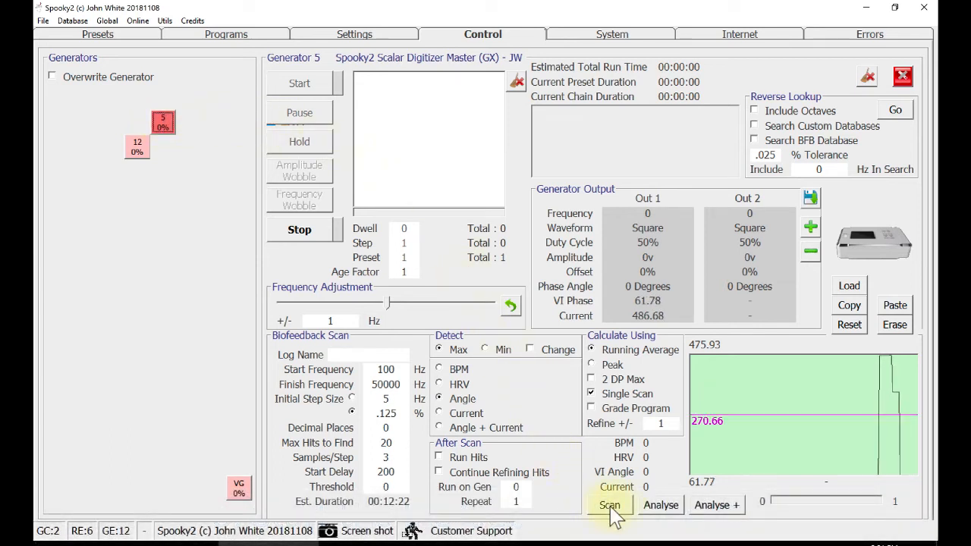
pyautogui.click(610, 503)
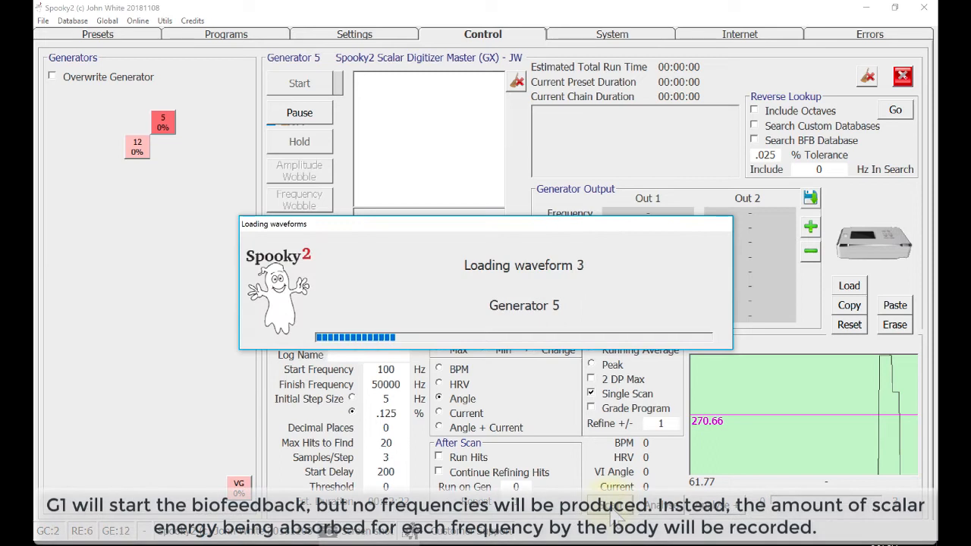